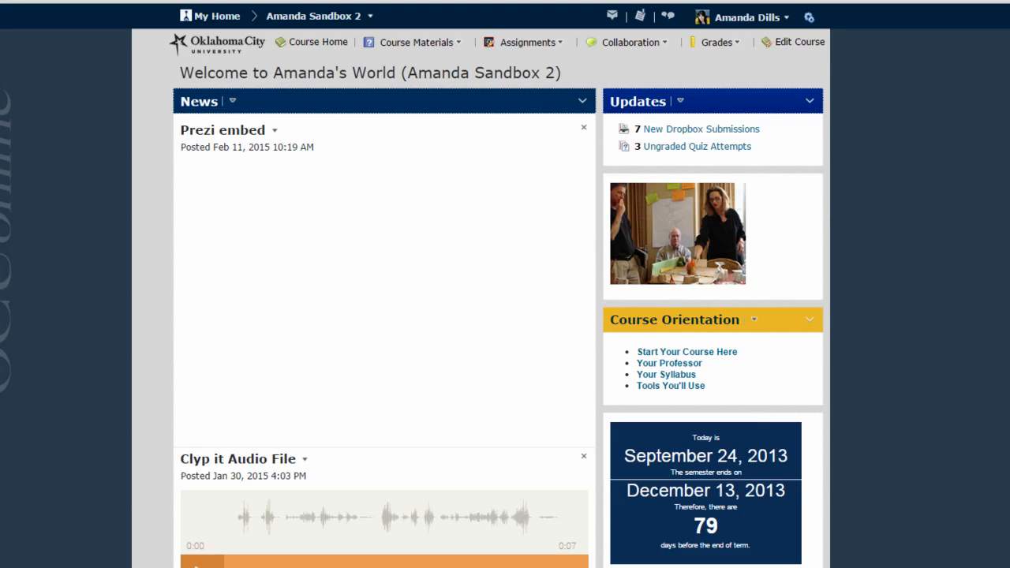
mouse_move(613, 57)
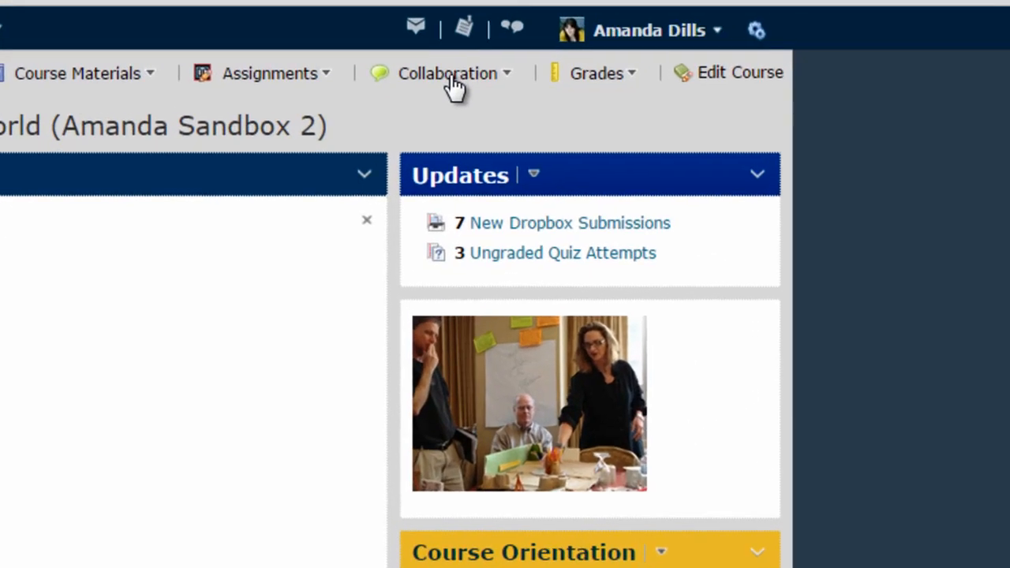
- Open Manage Groups for Amanda Sandbox 2 from the course administration tools
left_click(446, 73)
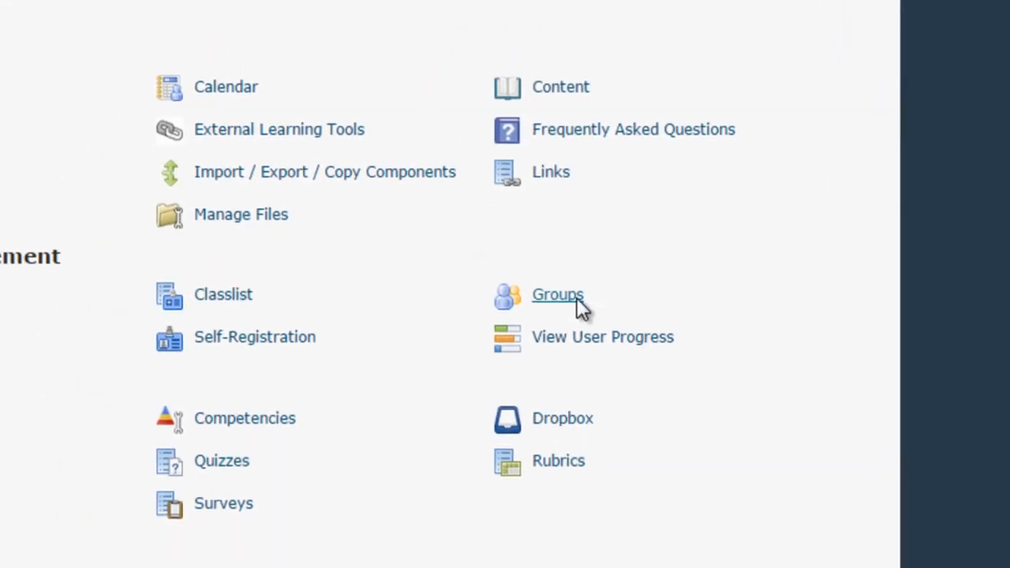
left_click(558, 294)
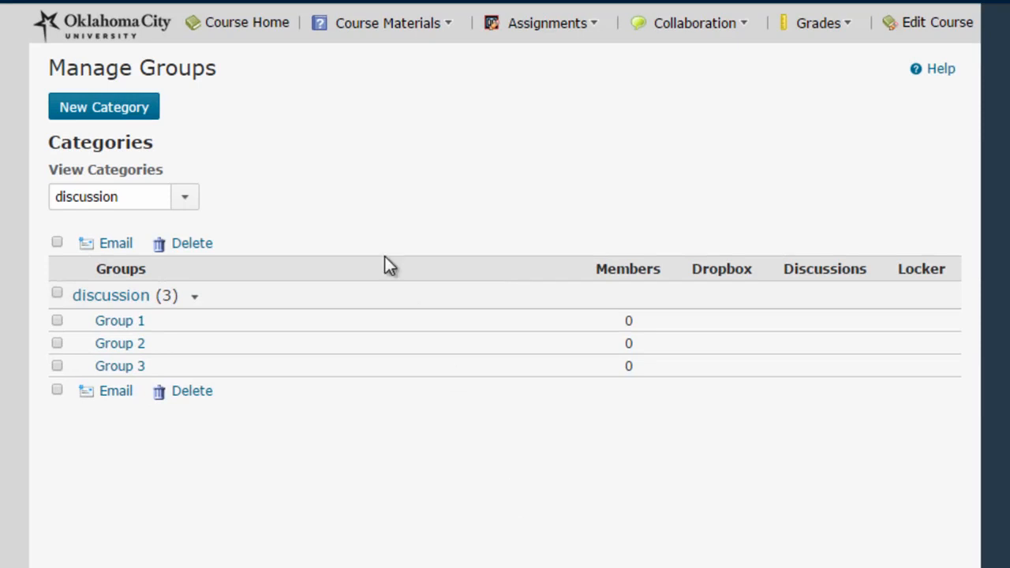
mouse_move(103, 118)
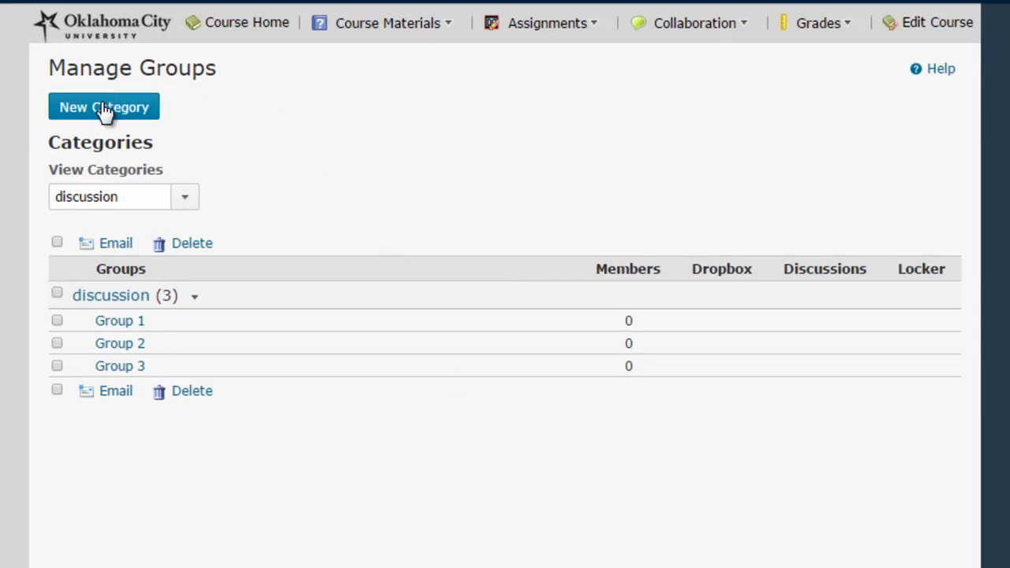
- Create a new category named 'Final Project Groups' and review enrollment type options
left_click(103, 106)
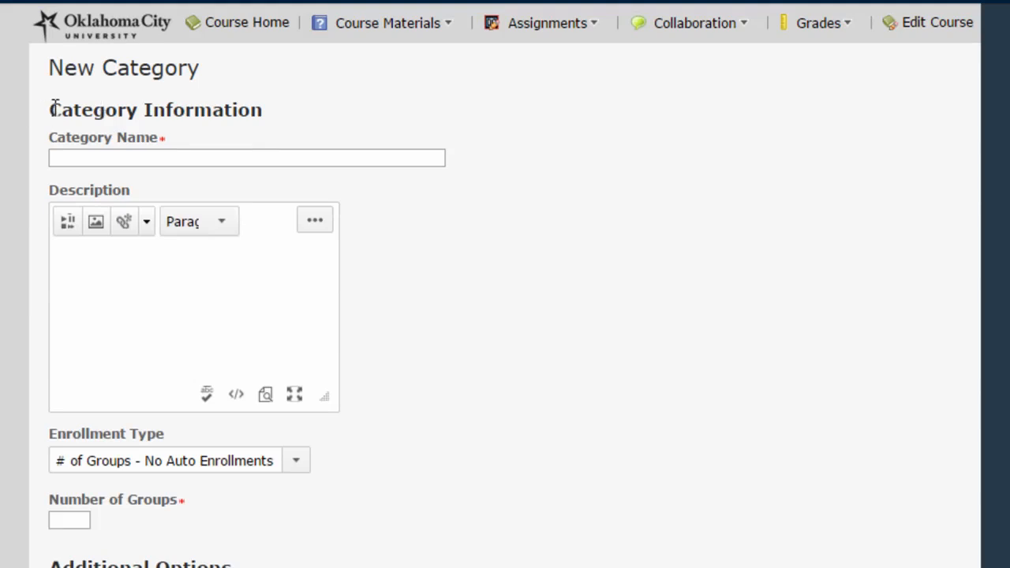
mouse_move(470, 140)
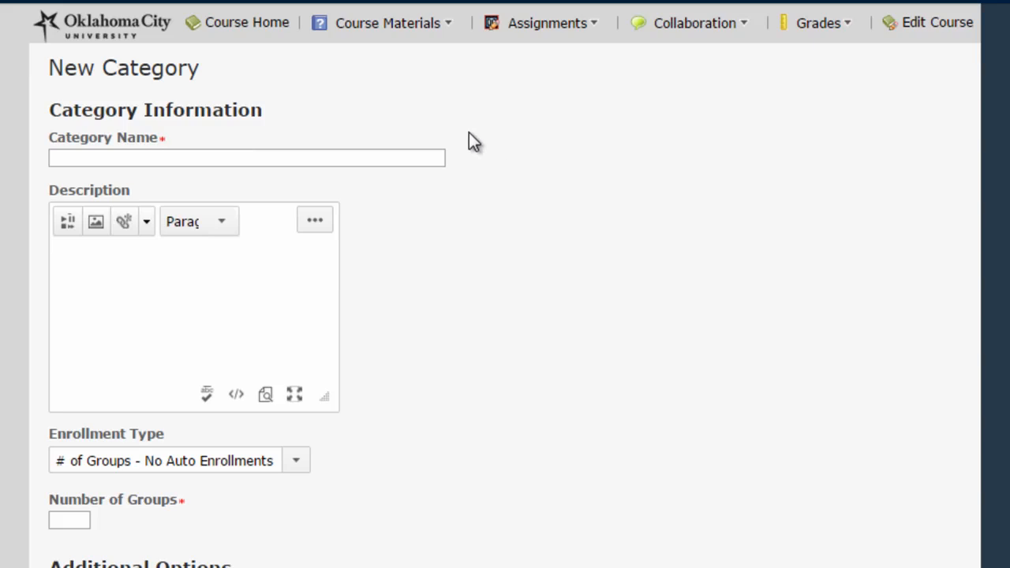
mouse_move(71, 157)
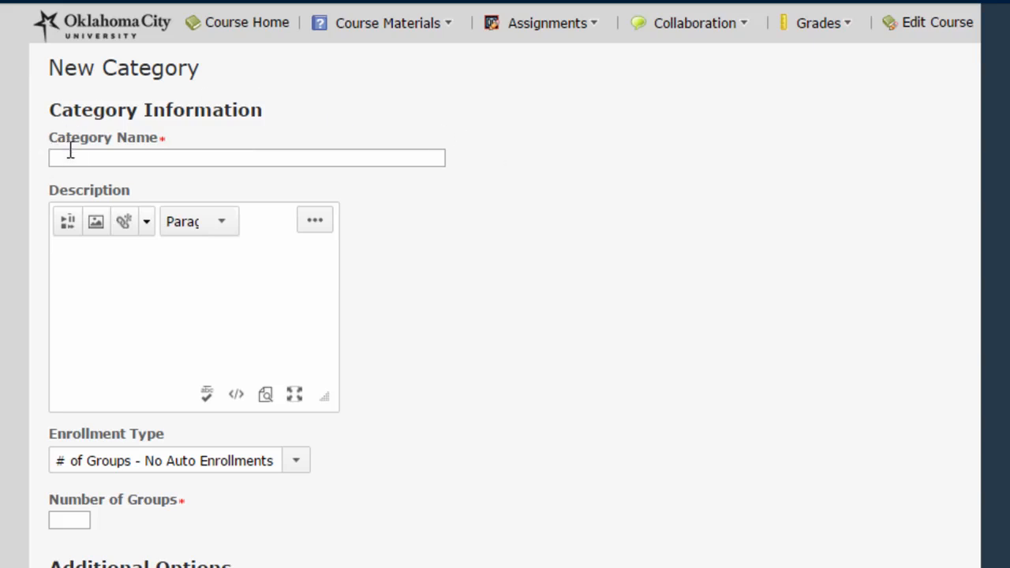
type("Final Project Groups")
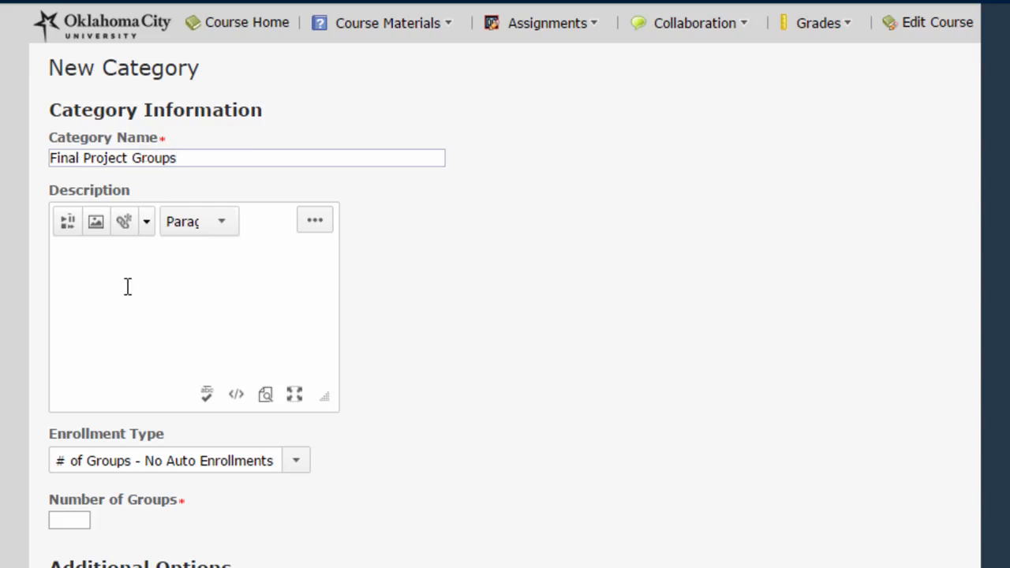
mouse_move(557, 418)
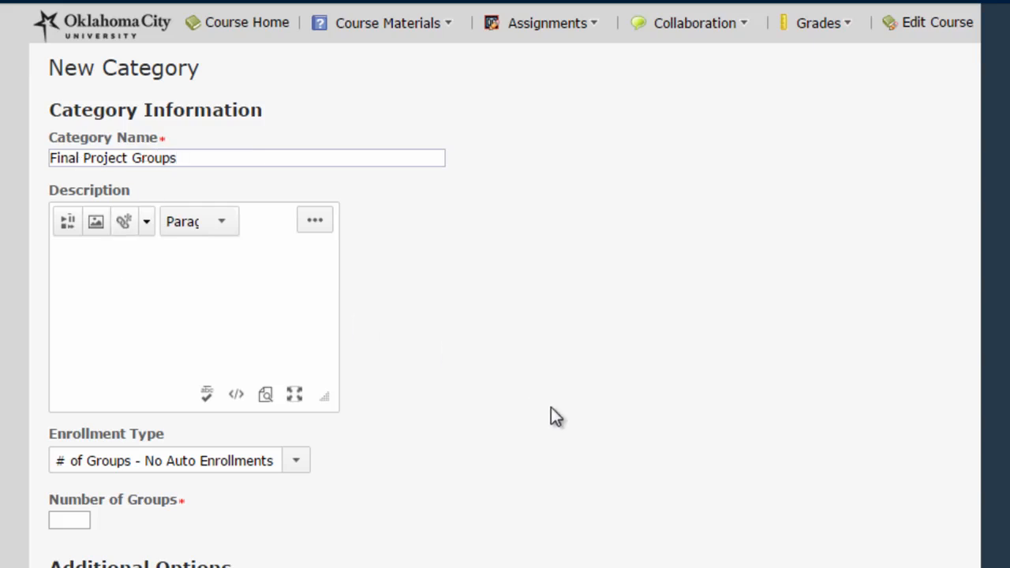
mouse_move(302, 473)
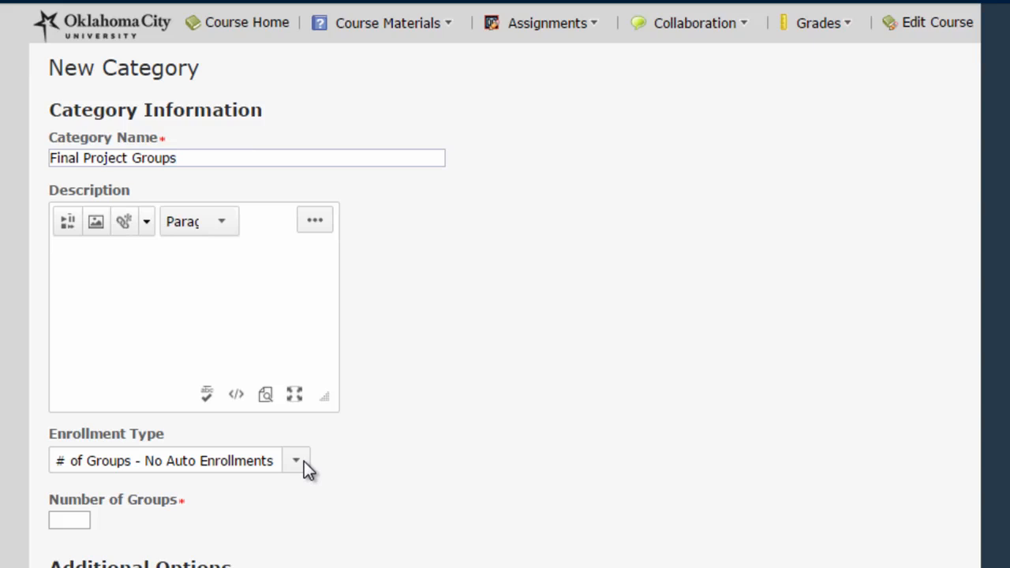
mouse_move(889, 477)
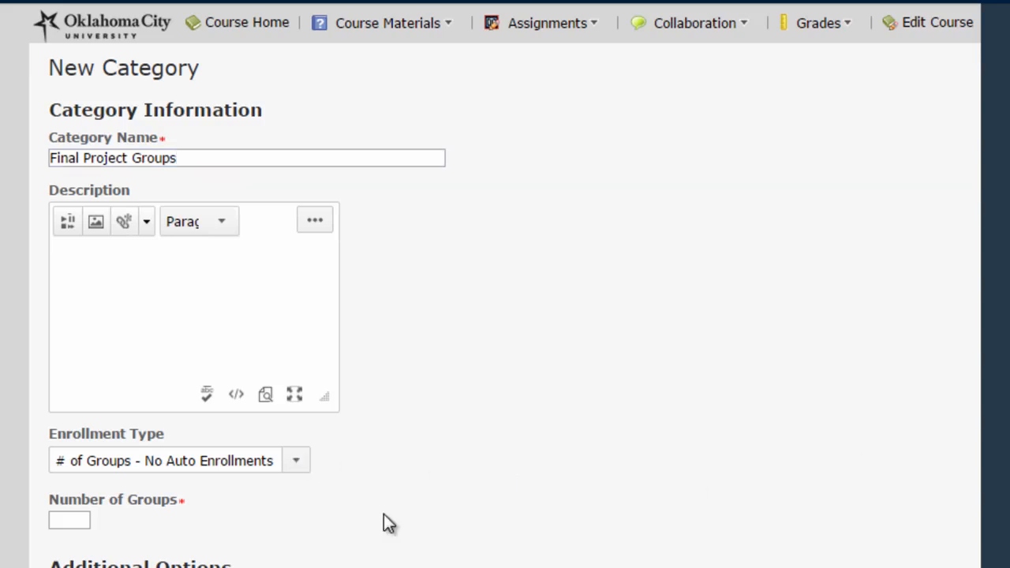
mouse_move(298, 461)
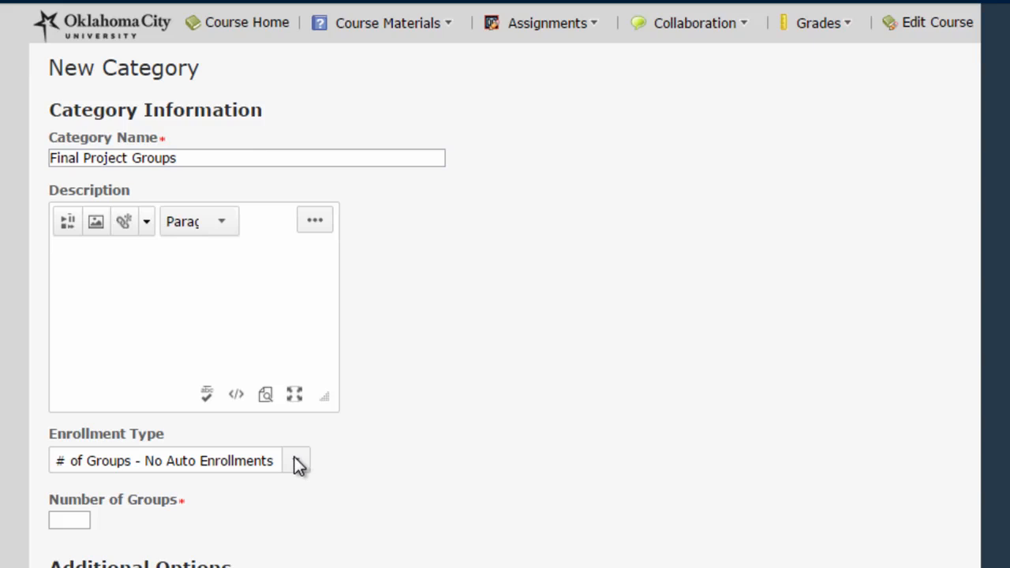
mouse_move(295, 476)
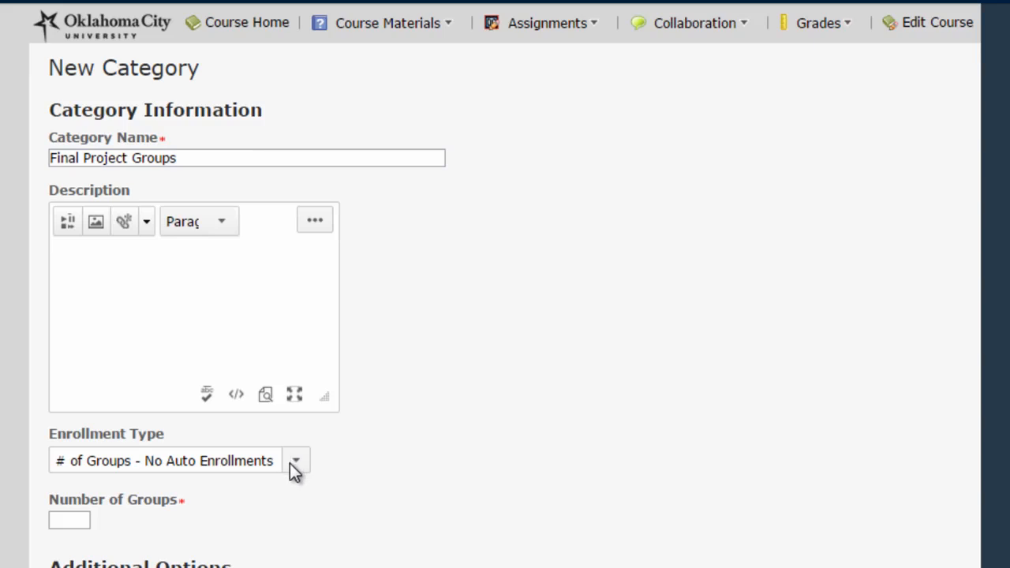
left_click(296, 460)
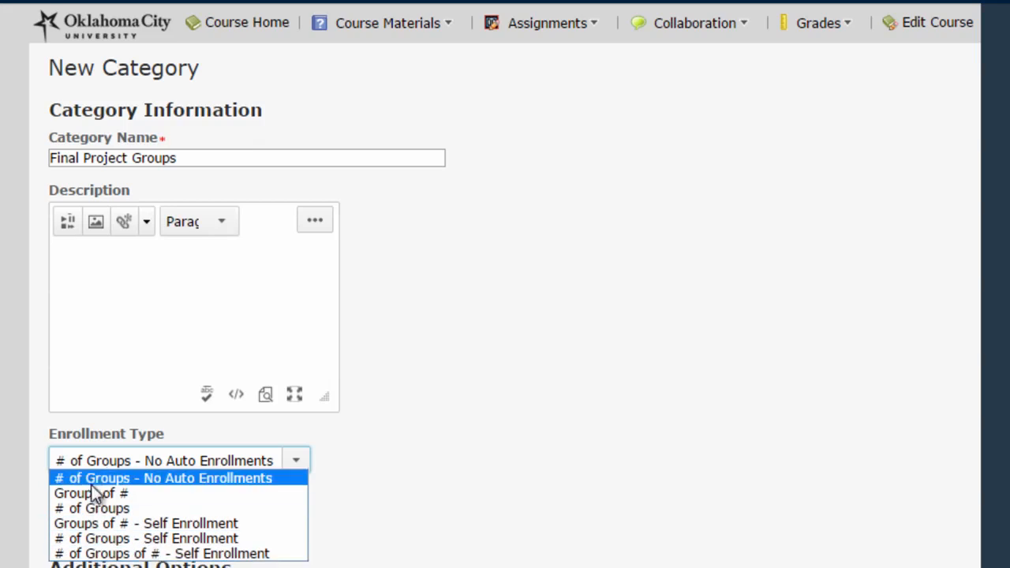
mouse_move(90, 481)
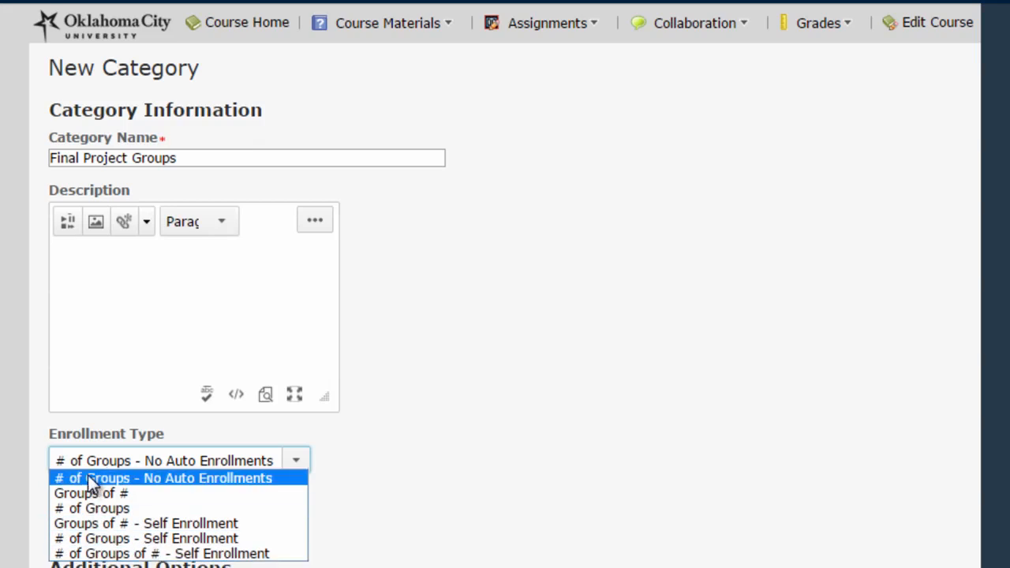
mouse_move(145, 523)
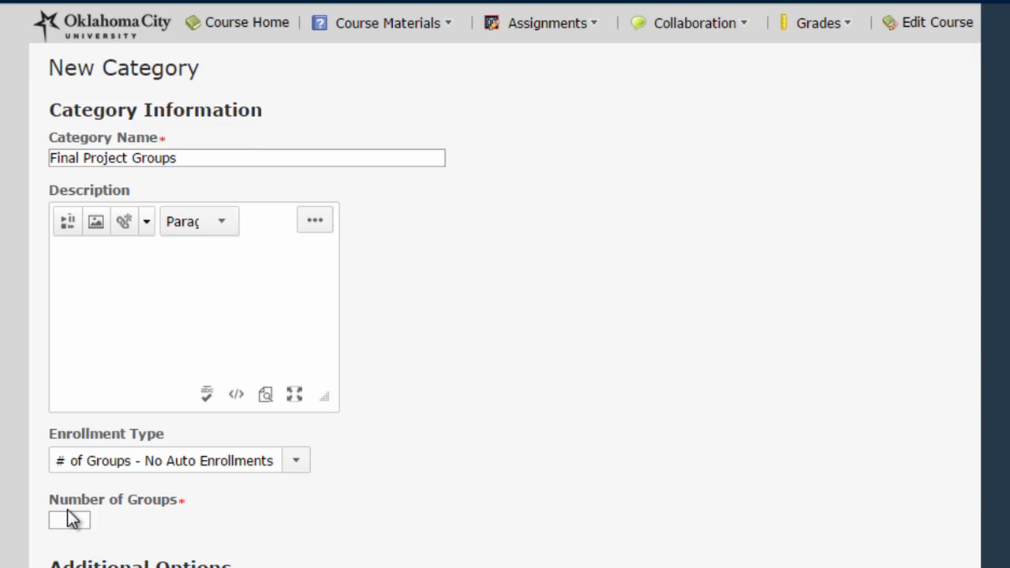
type("2")
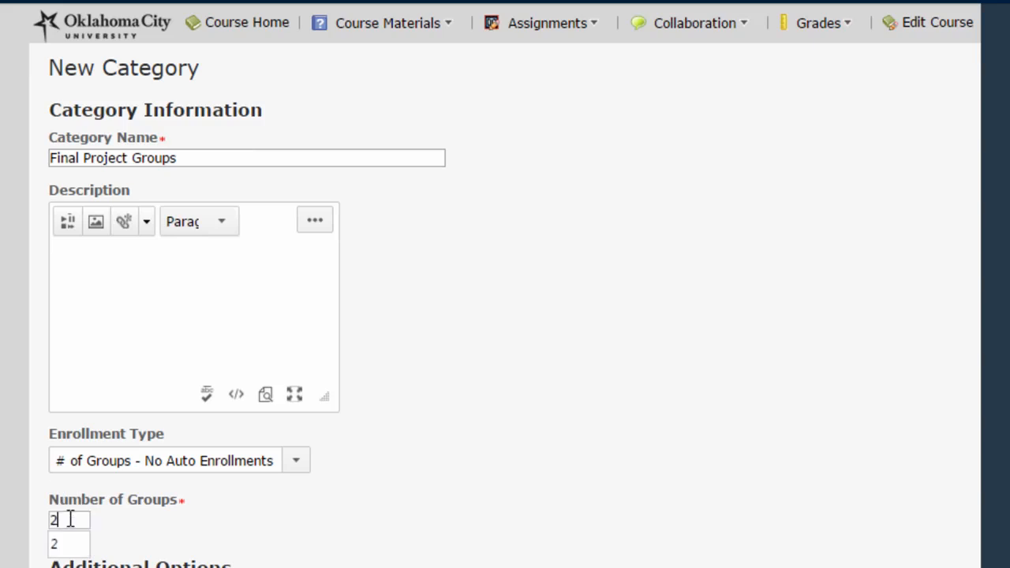
scroll("down", 3)
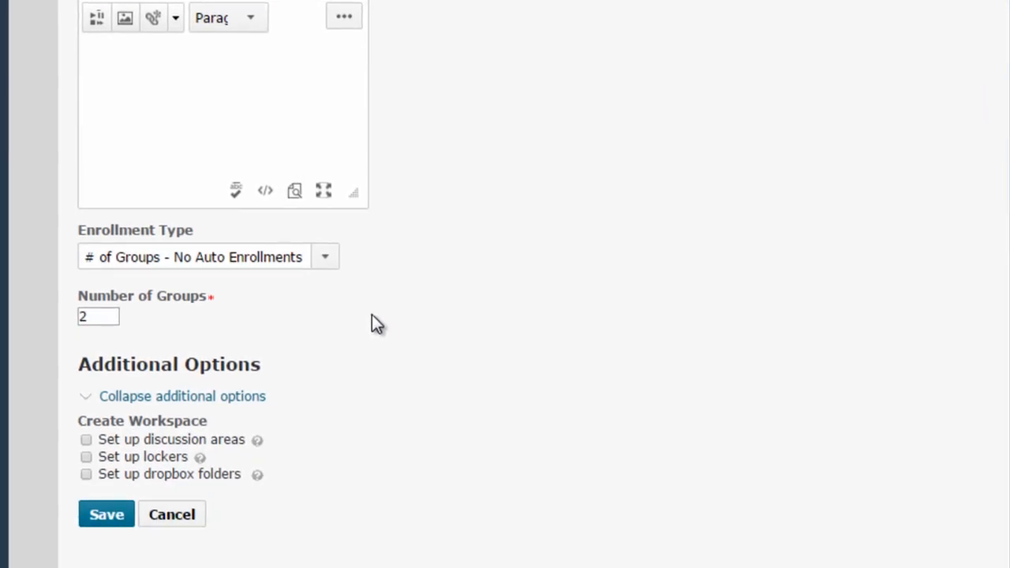
mouse_move(383, 347)
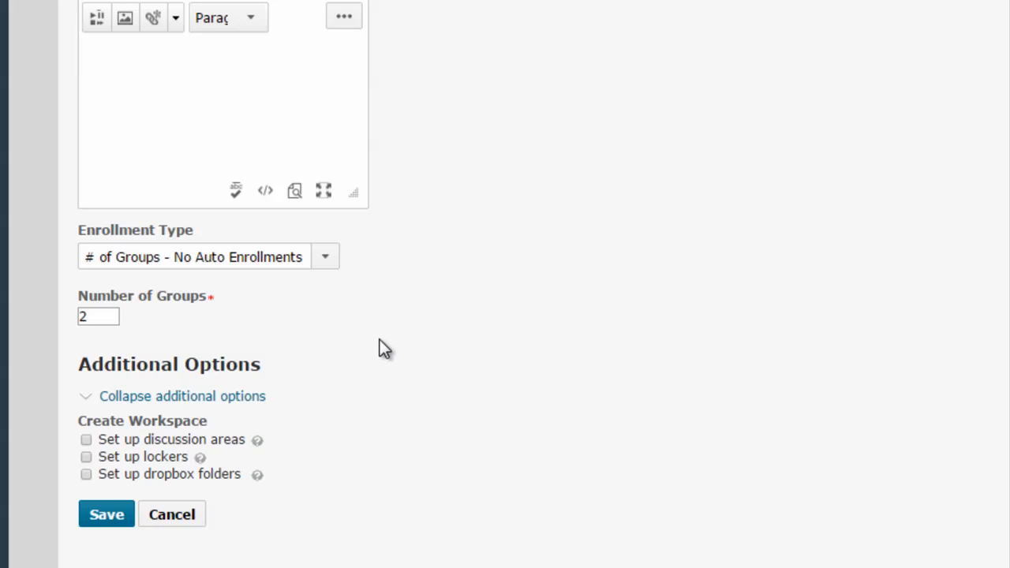
left_click(84, 440)
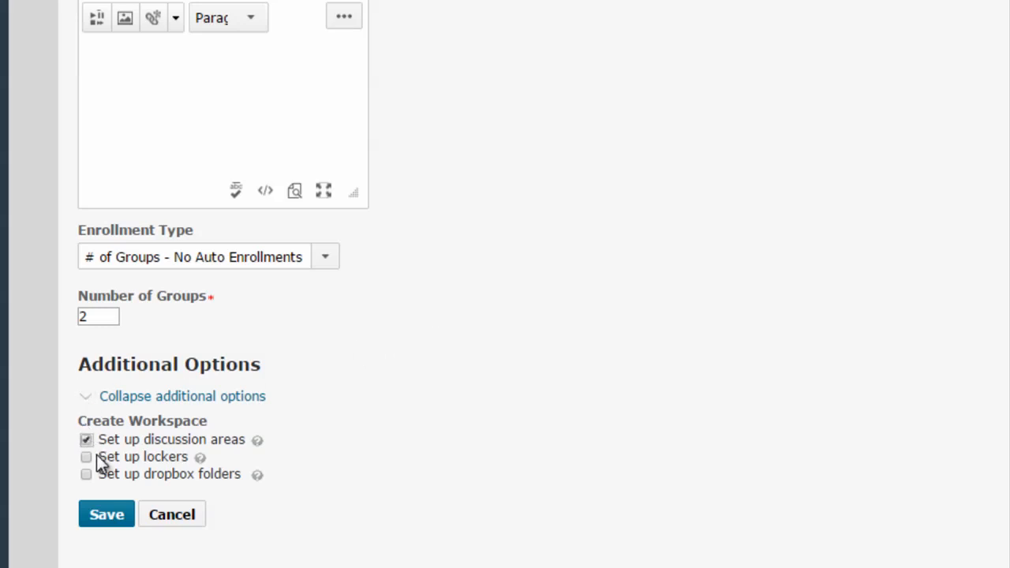
left_click(86, 457)
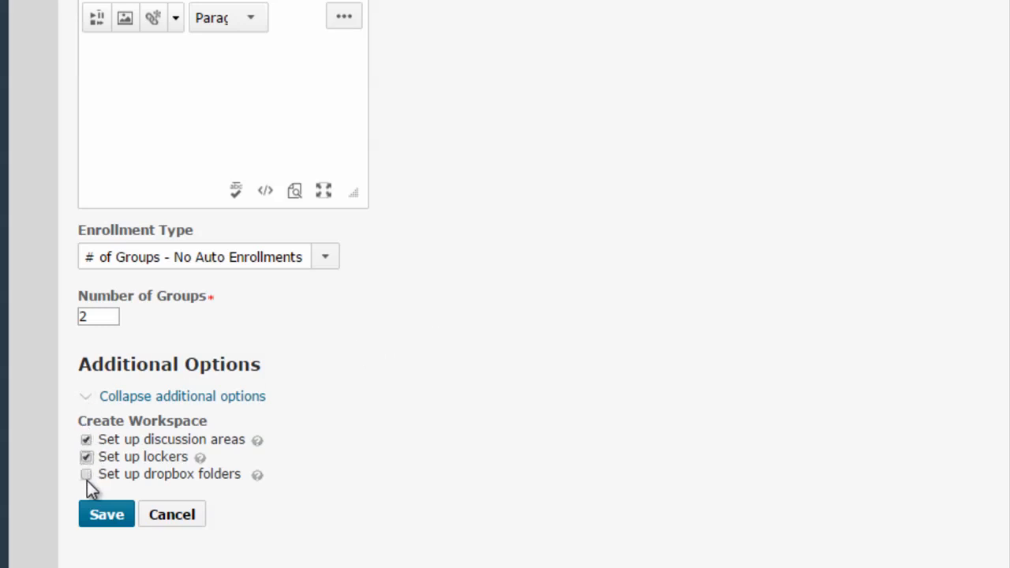
left_click(87, 475)
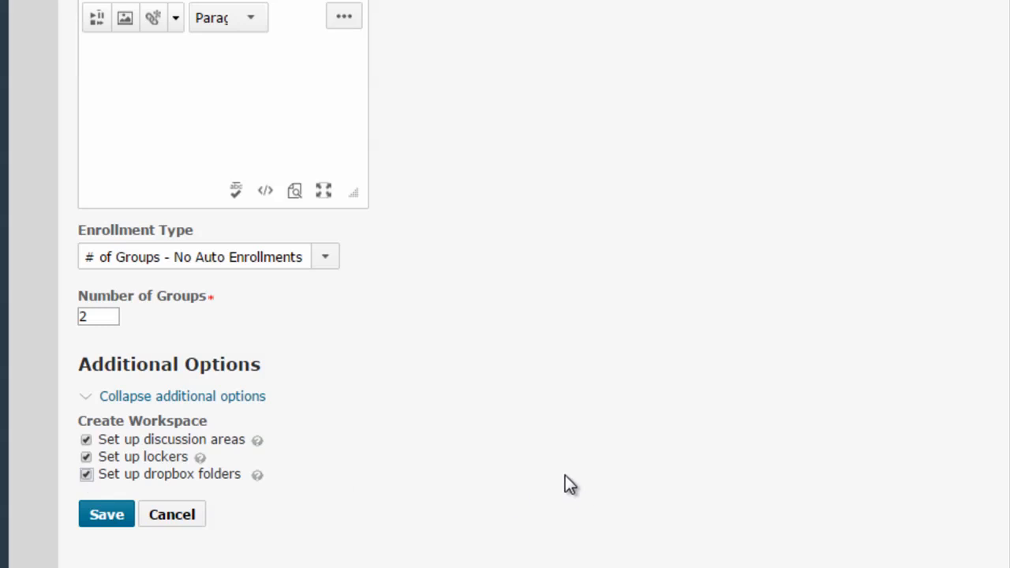
mouse_move(170, 514)
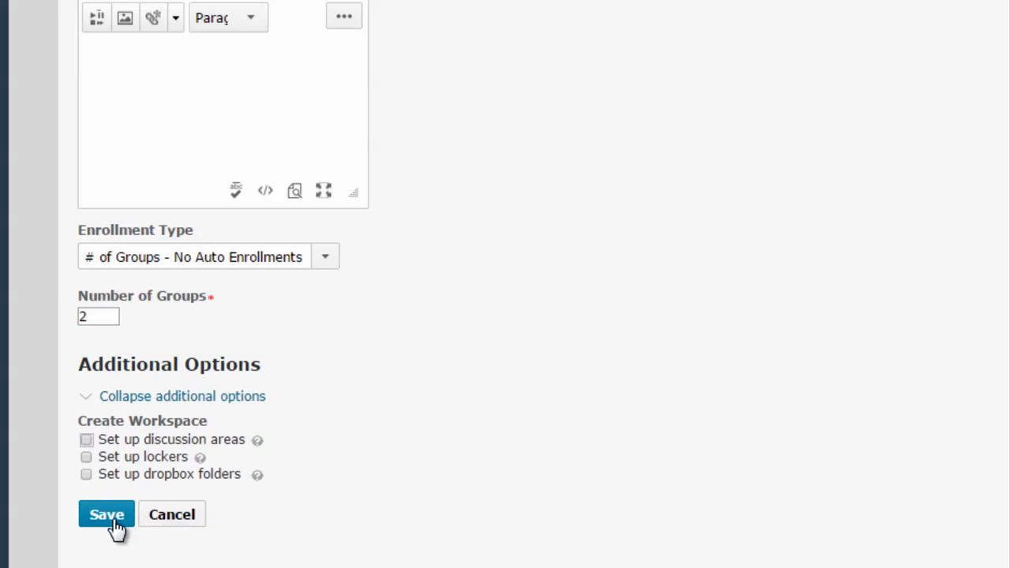
- Save the category with Group 1 and Group 2, then show its actions menu
left_click(103, 514)
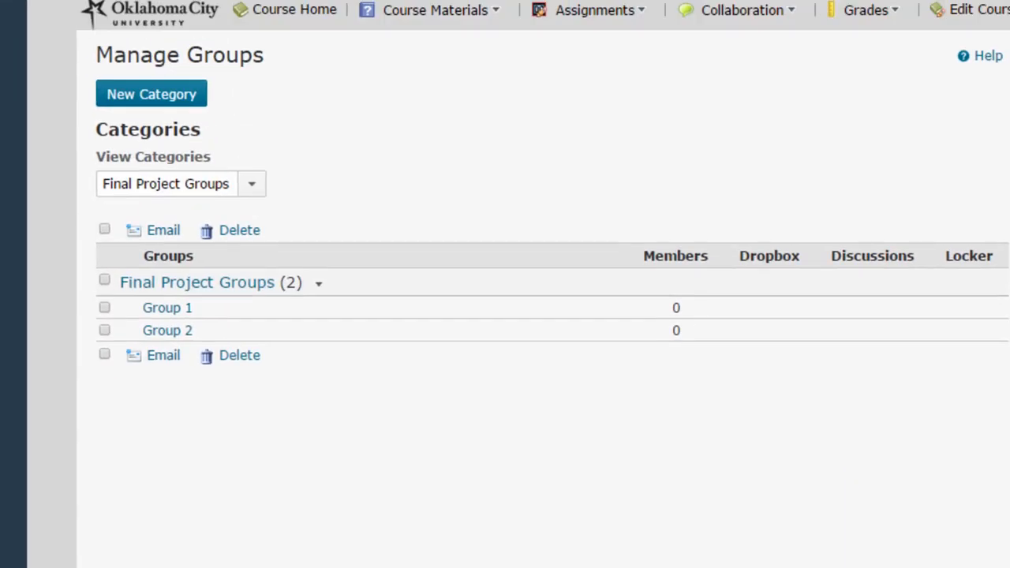
mouse_move(330, 426)
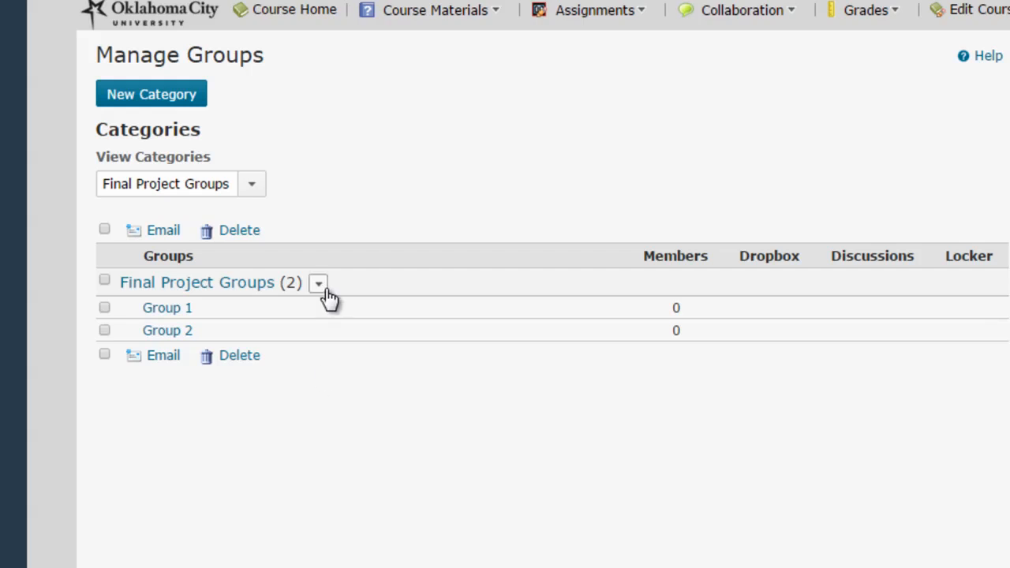
left_click(318, 282)
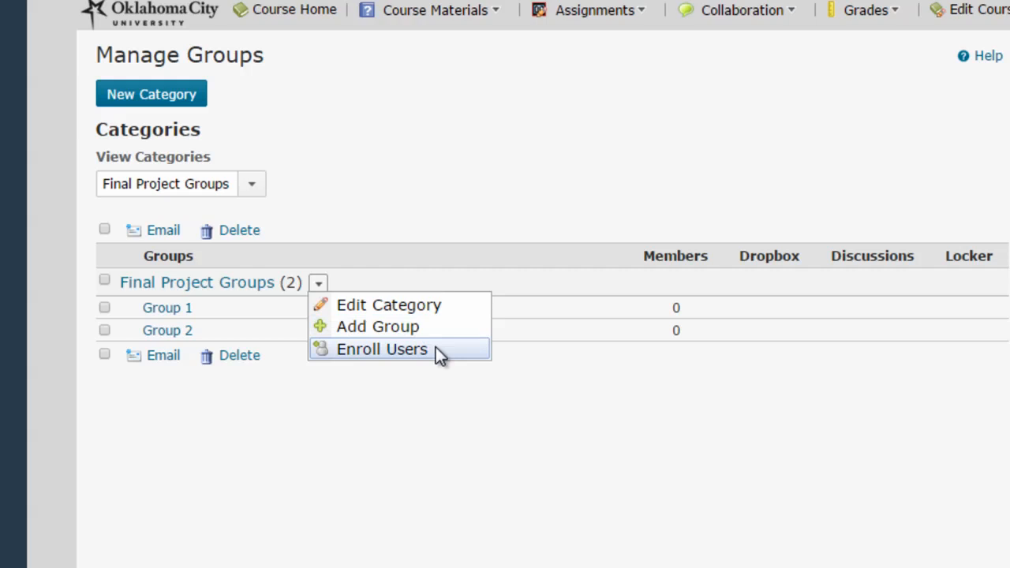
- Enroll one user in Group 1 and three users in Group 2, then save
left_click(381, 349)
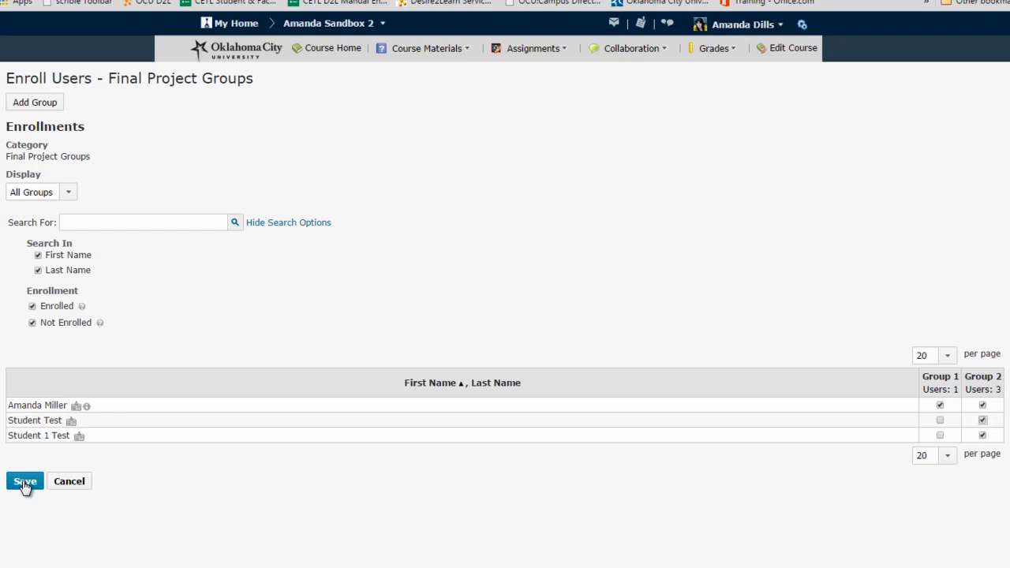
left_click(24, 481)
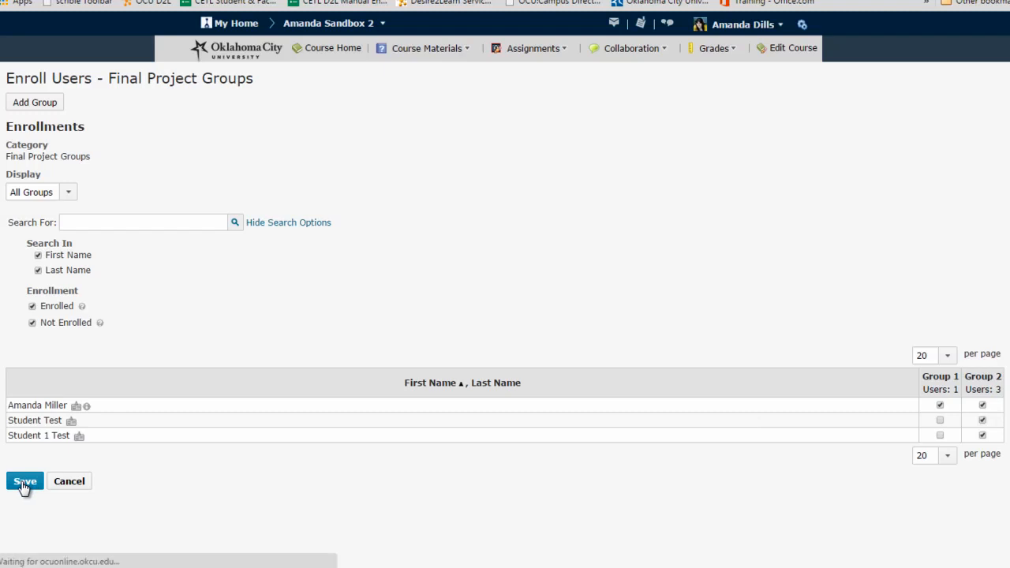
- Save enrollments and keep Final Project Groups selected in View Categories
left_click(20, 482)
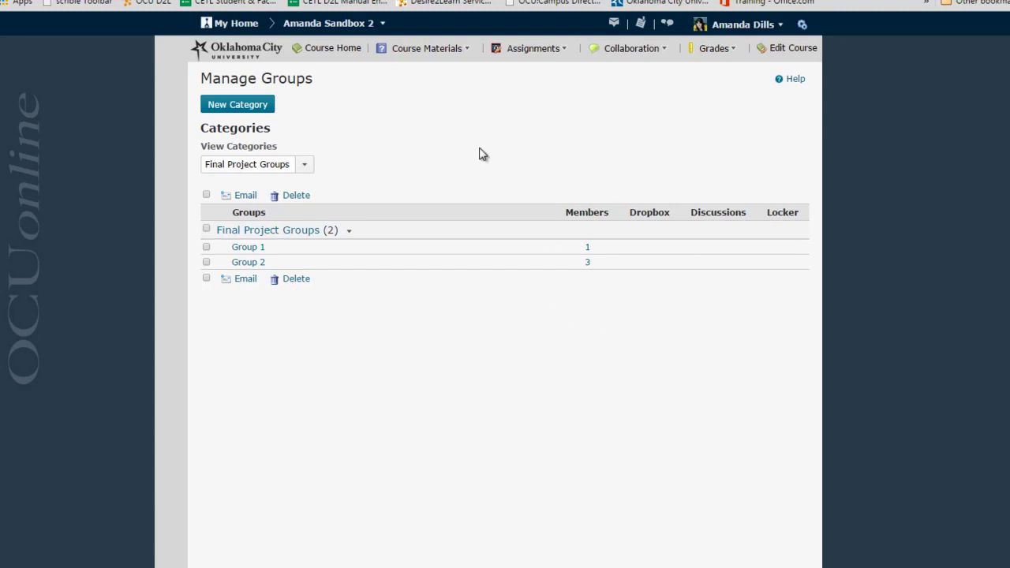
left_click(304, 164)
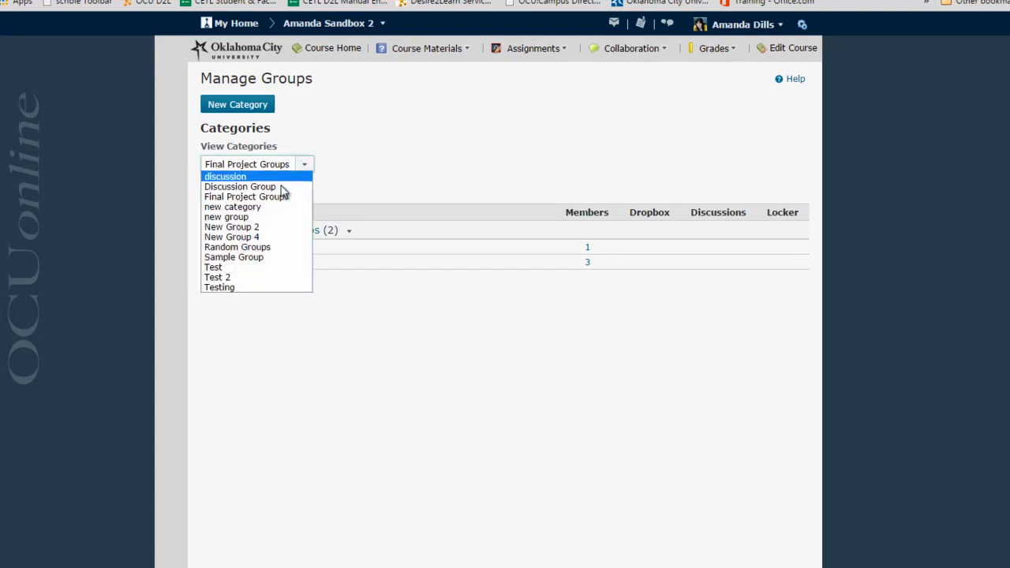
left_click(234, 257)
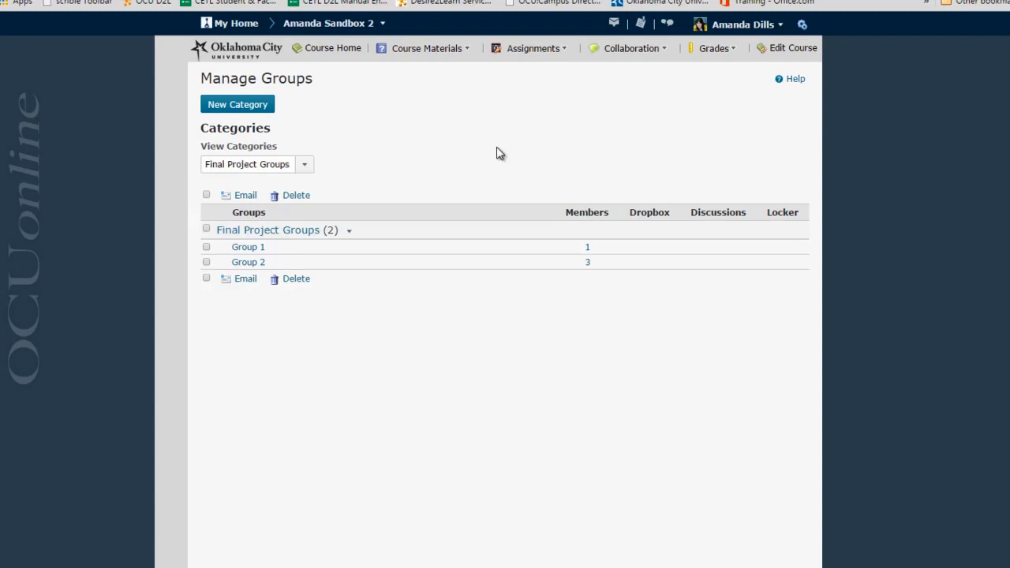
mouse_move(549, 127)
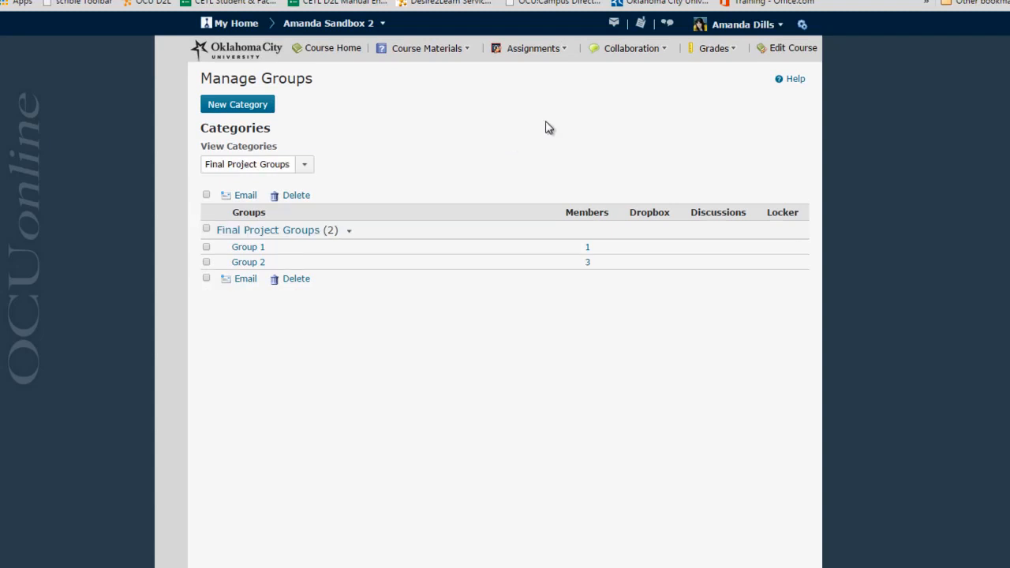
- Open and close the Collaboration menu
left_click(629, 48)
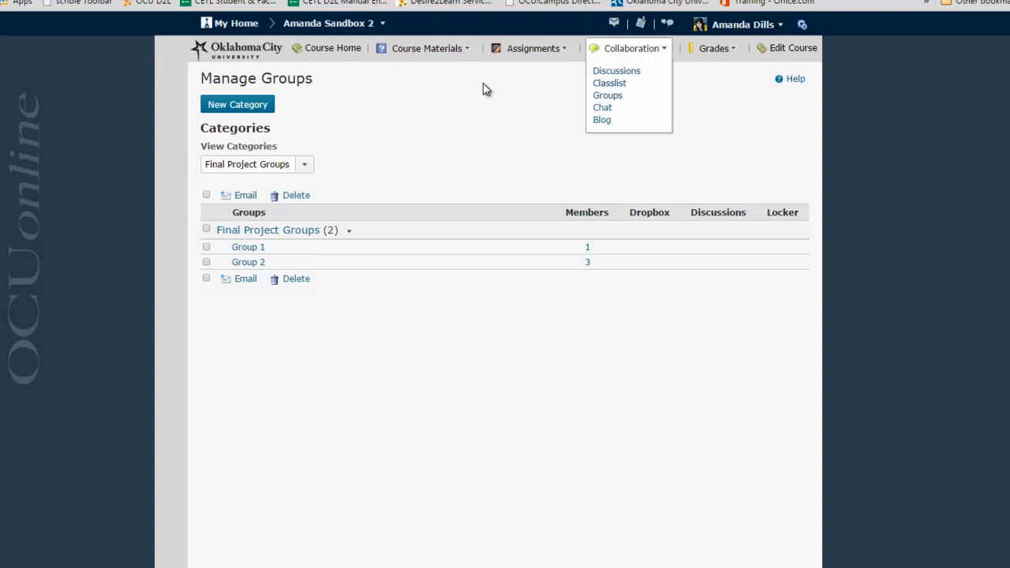
left_click(484, 99)
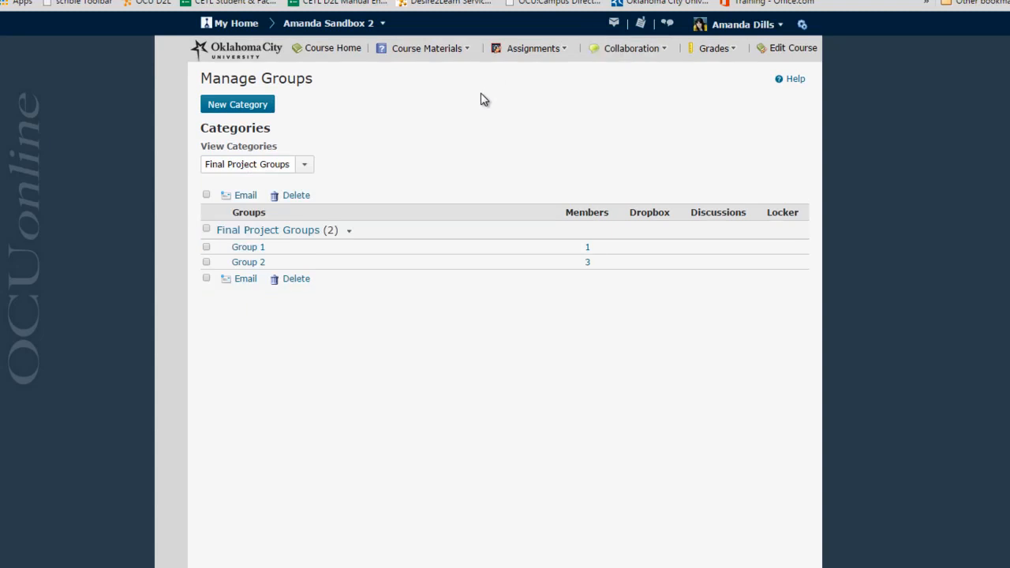